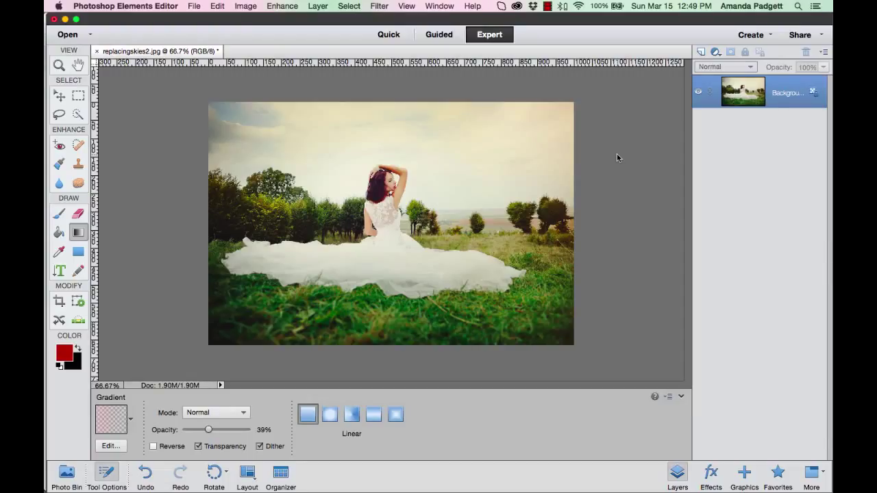
mouse_move(608, 156)
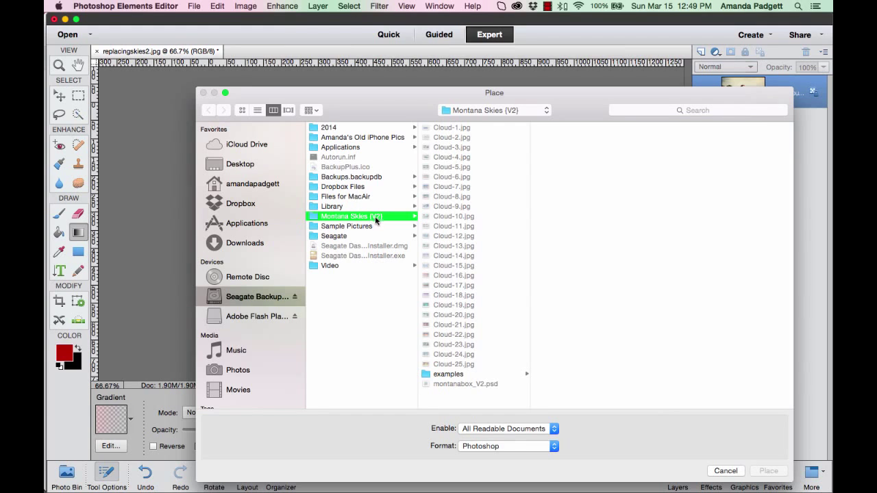
mouse_move(451, 230)
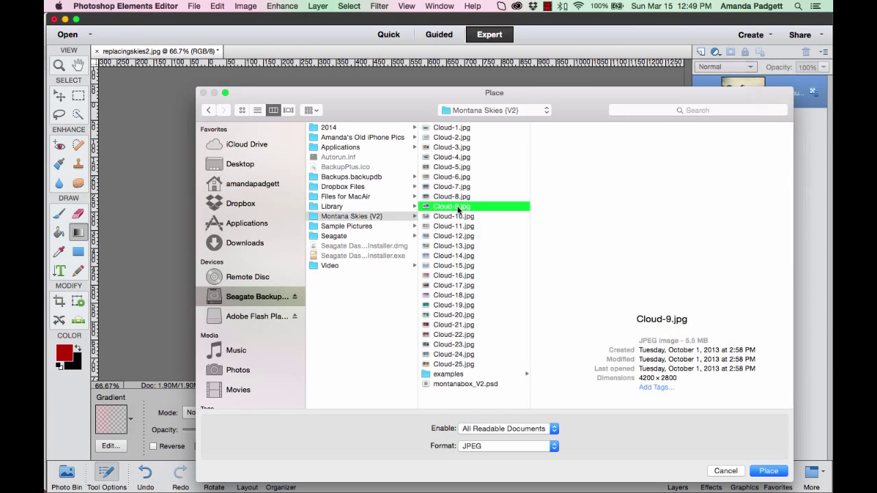
Place Cloud-9.jpg from the Montana Skies folder into the bride photo.
click(452, 207)
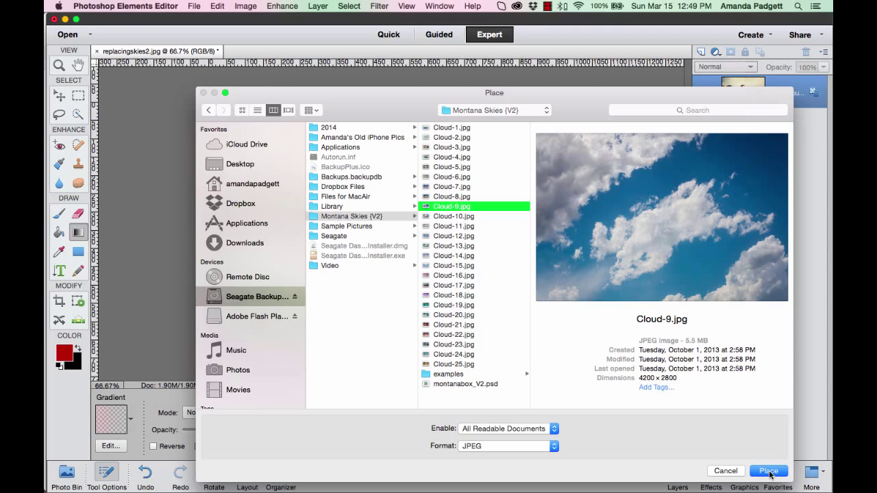
click(768, 471)
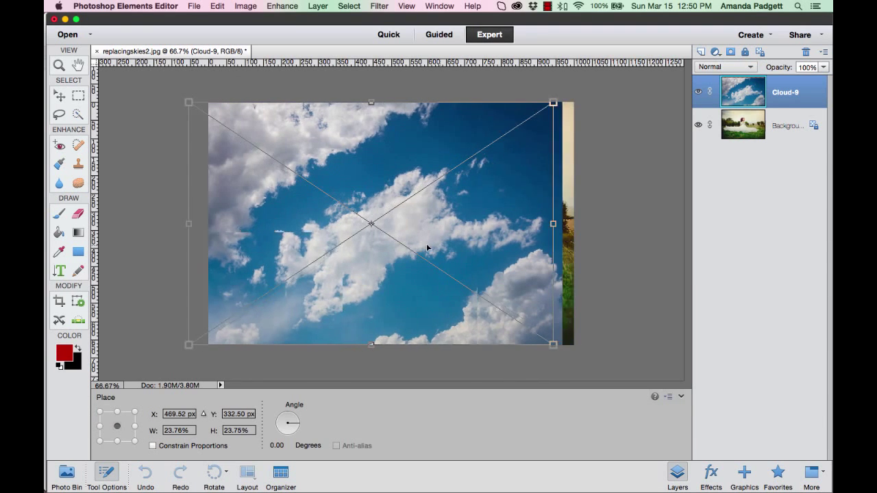
Scale the placed Cloud-9 sky up to cover everything above the bottom grass strip.
drag(427, 247, 461, 156)
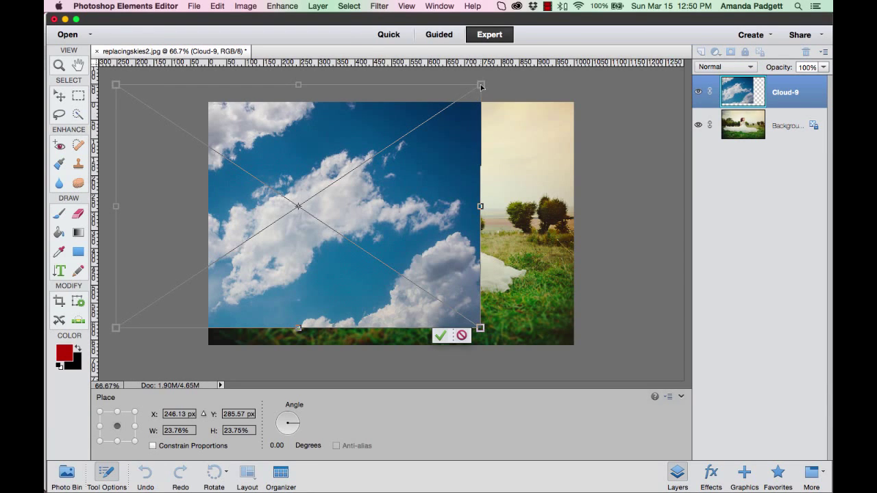
drag(481, 85, 513, 74)
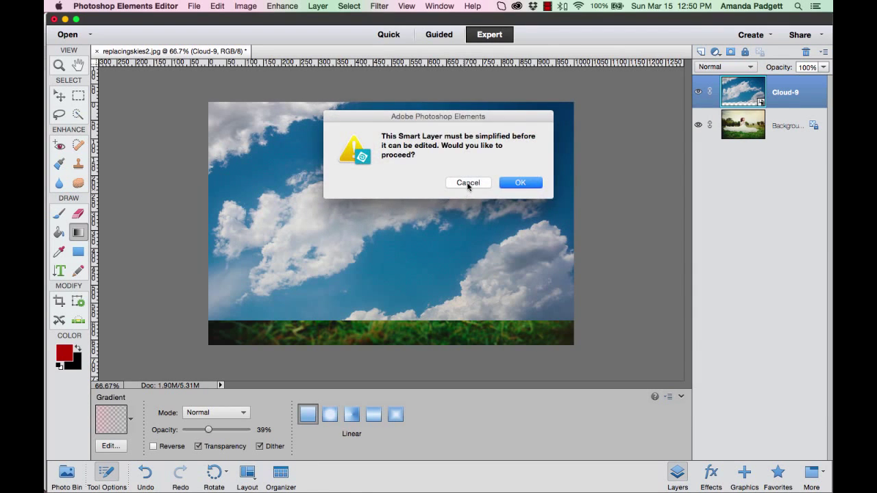
Cancel the simplify prompt, keeping Cloud-9 as an unsimplified smart layer.
click(520, 182)
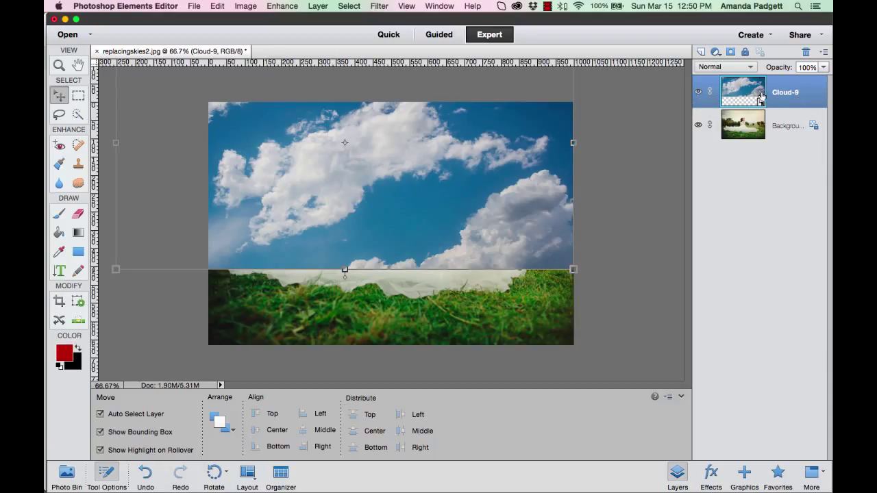
Activate the Background layer and a Quick Selection brush at 77% hardness in Add mode.
click(698, 91)
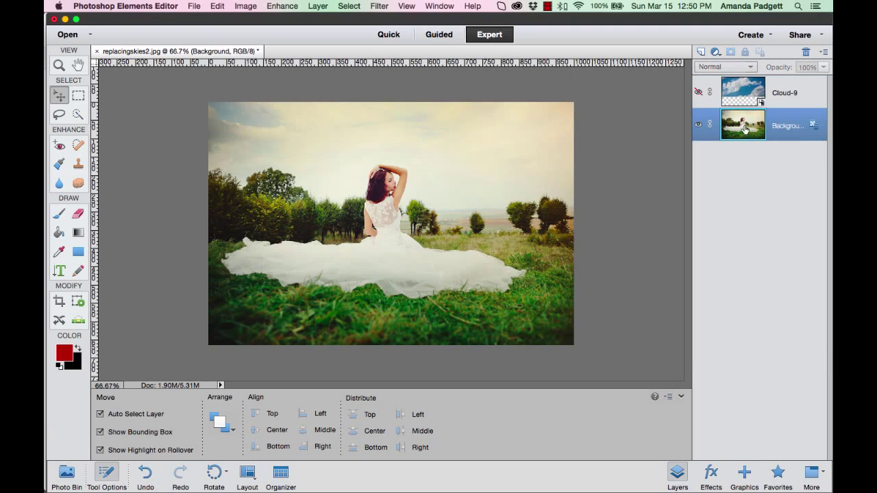
mouse_move(743, 128)
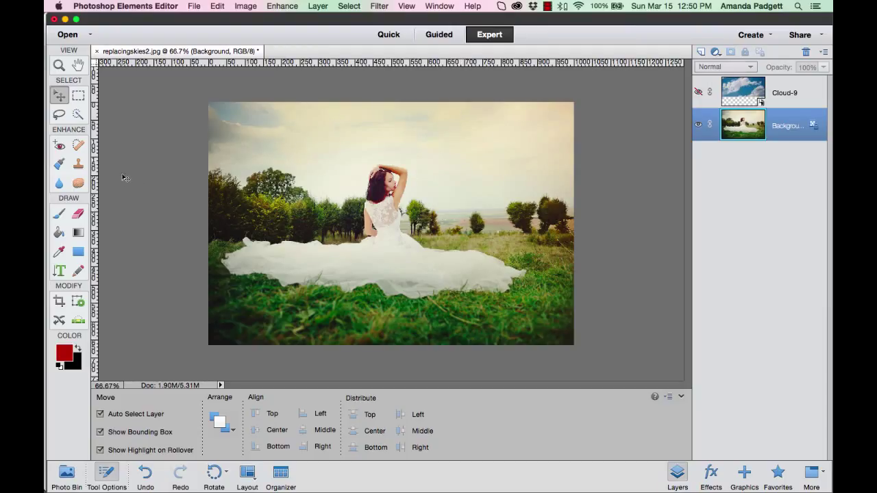
click(77, 115)
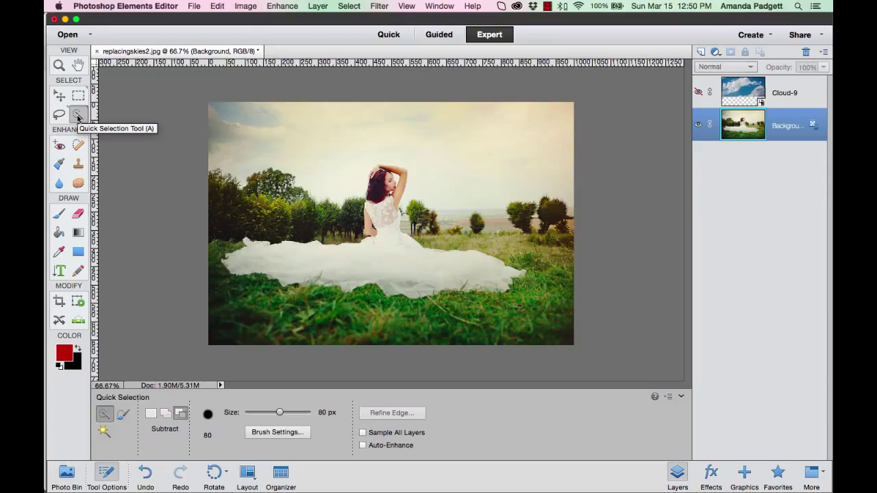
mouse_move(82, 141)
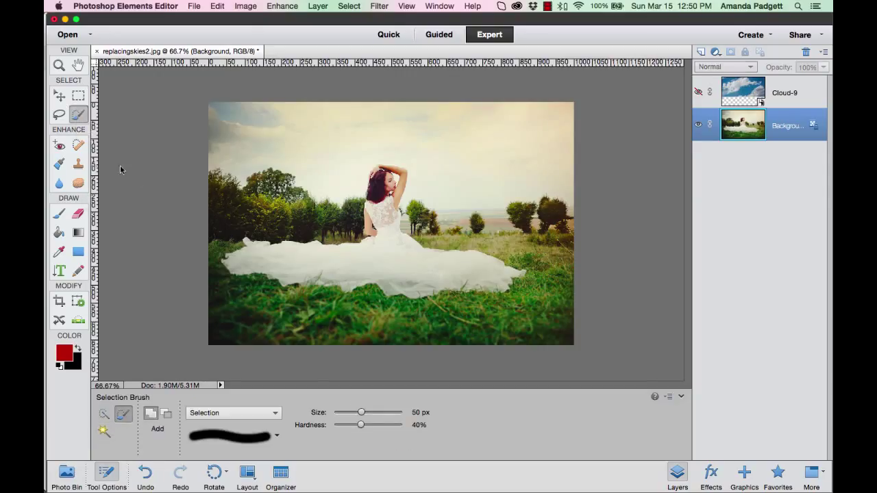
mouse_move(78, 115)
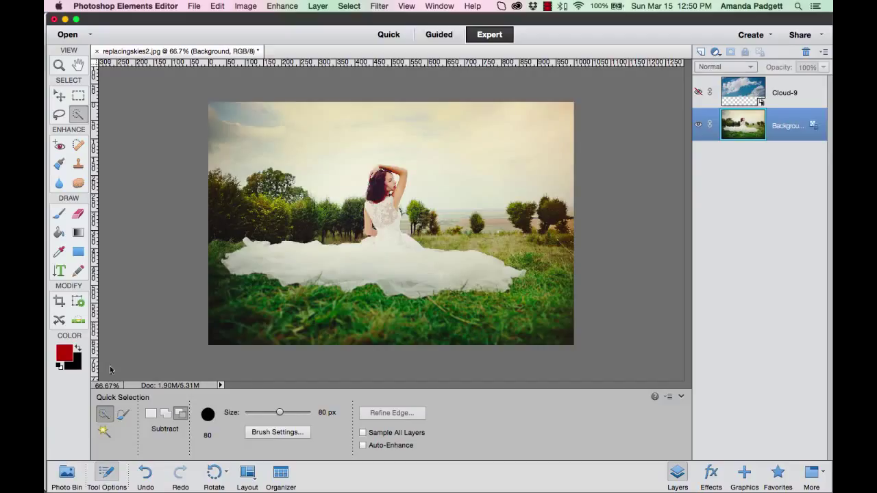
mouse_move(122, 140)
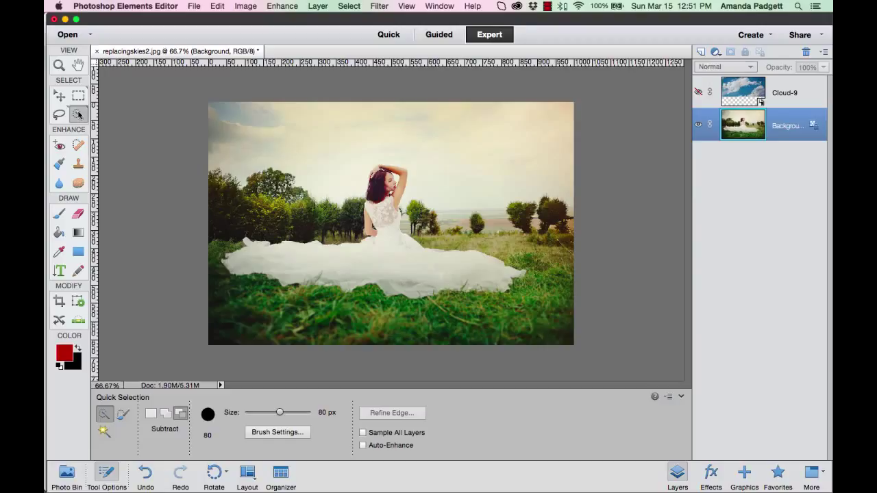
mouse_move(126, 121)
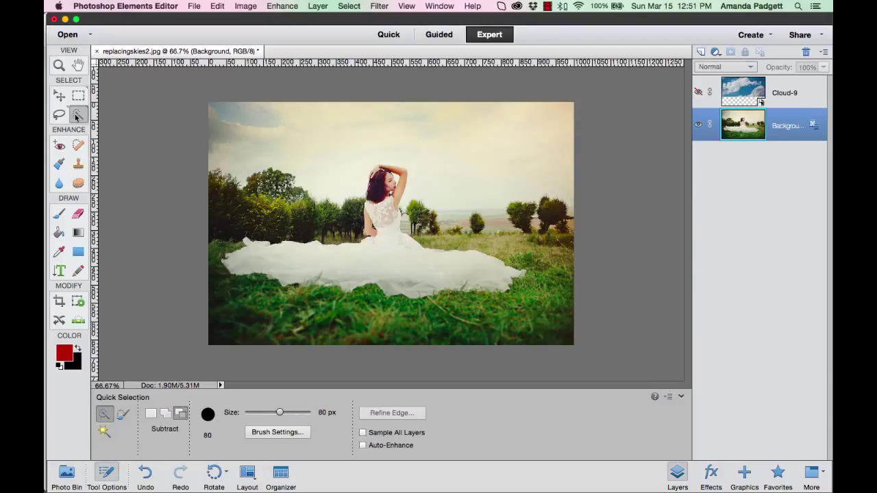
mouse_move(78, 115)
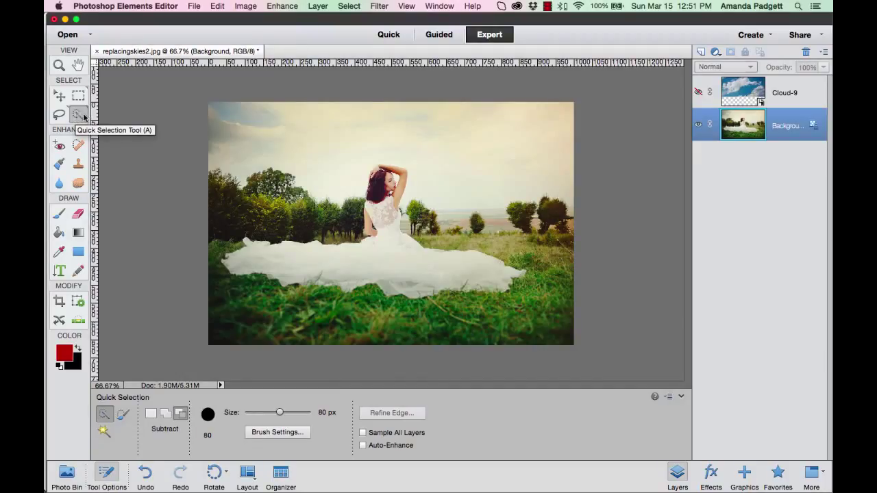
mouse_move(136, 252)
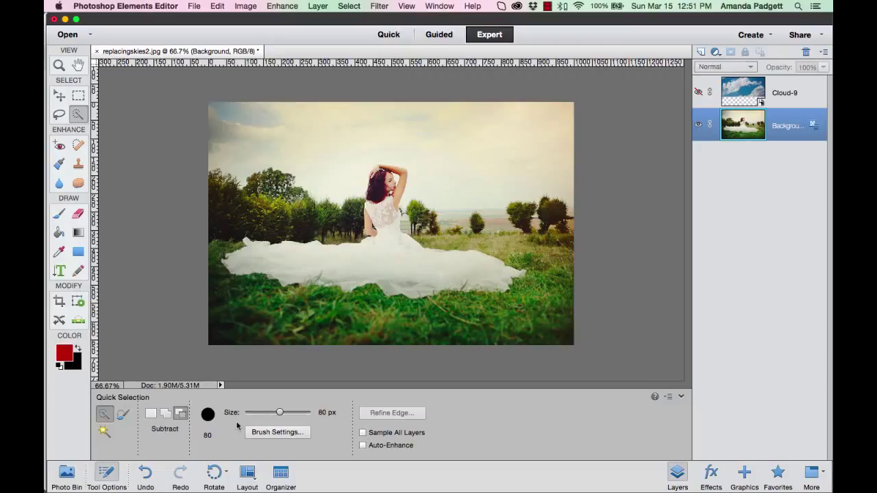
mouse_move(105, 415)
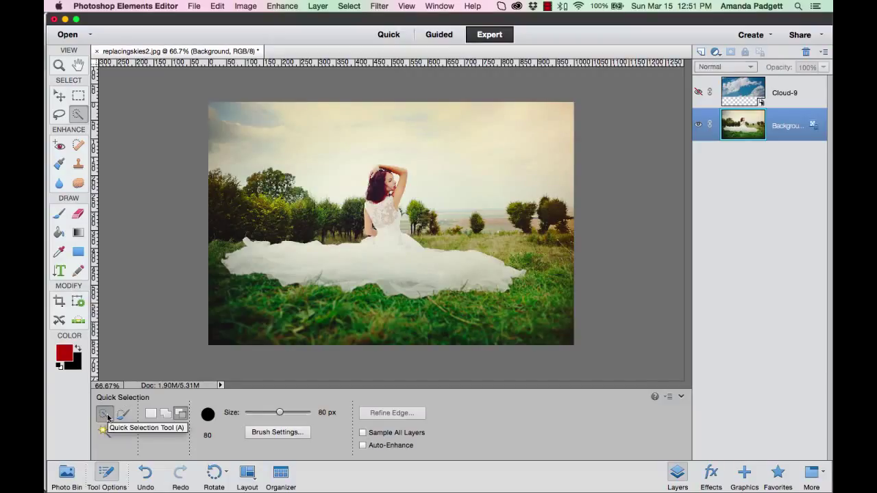
mouse_move(124, 415)
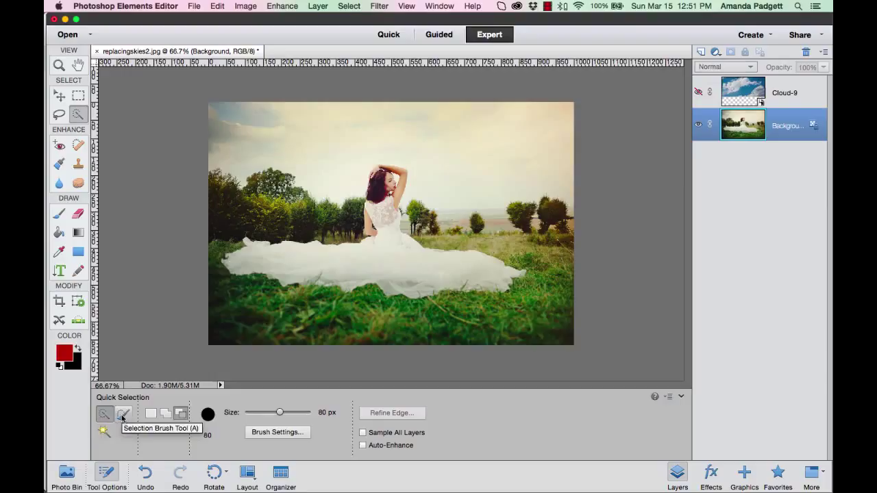
mouse_move(104, 413)
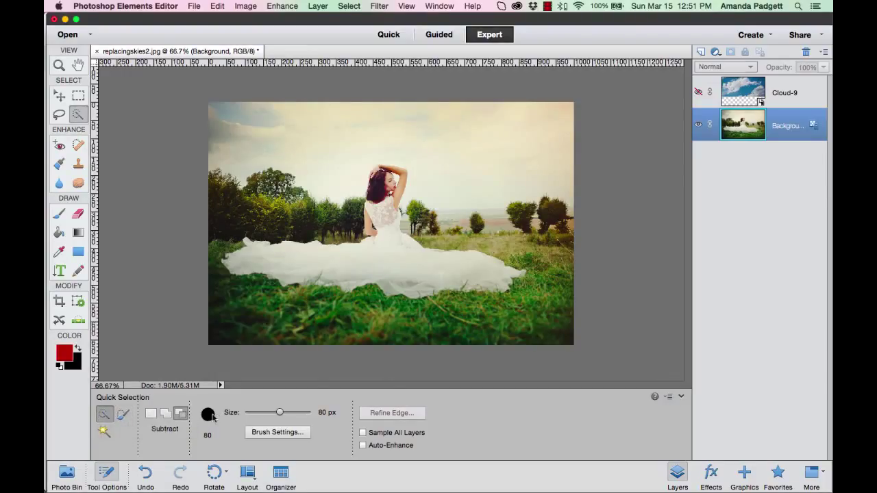
click(277, 432)
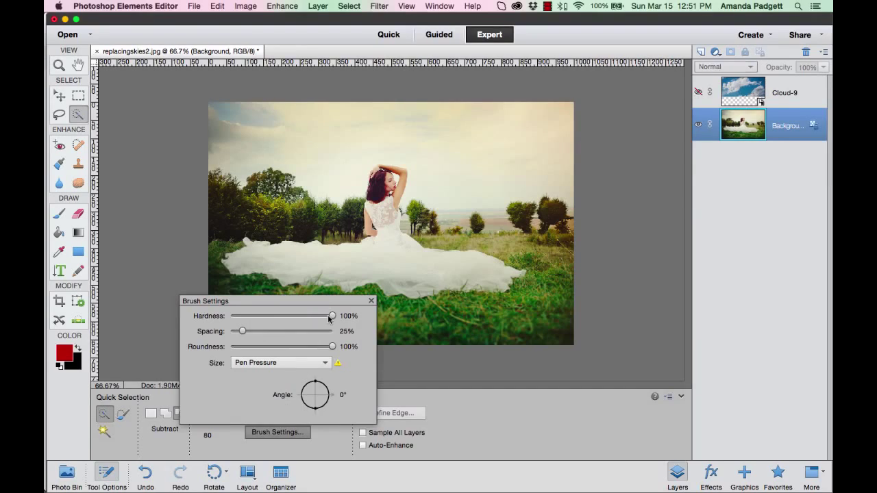
drag(332, 315, 309, 316)
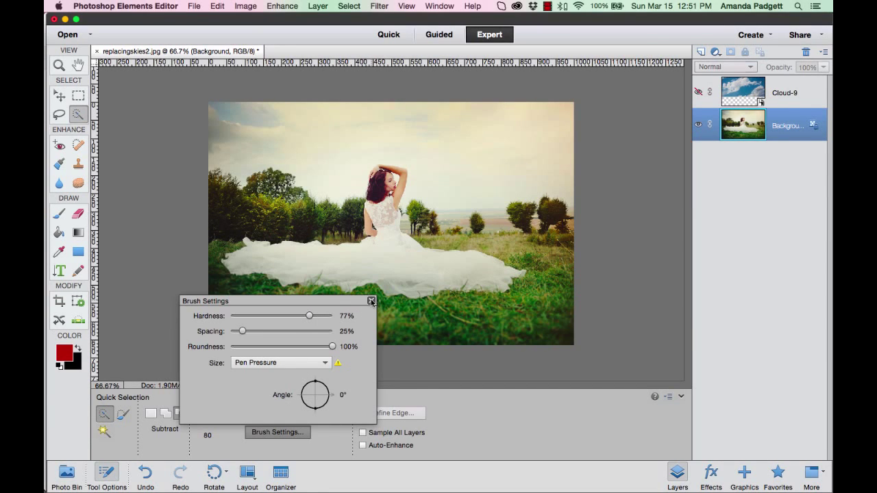
click(370, 301)
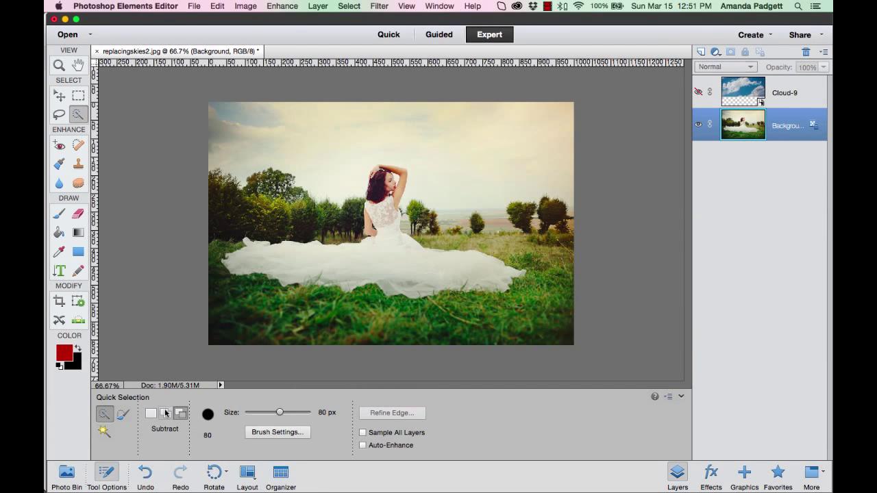
click(166, 413)
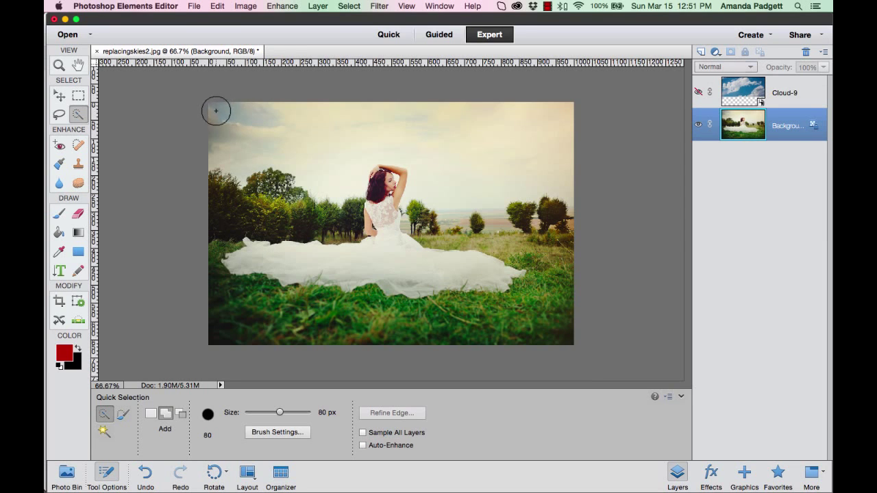
Paint the sky into the selection, then subtract the trees and bride with a 10 px brush.
drag(216, 110, 392, 142)
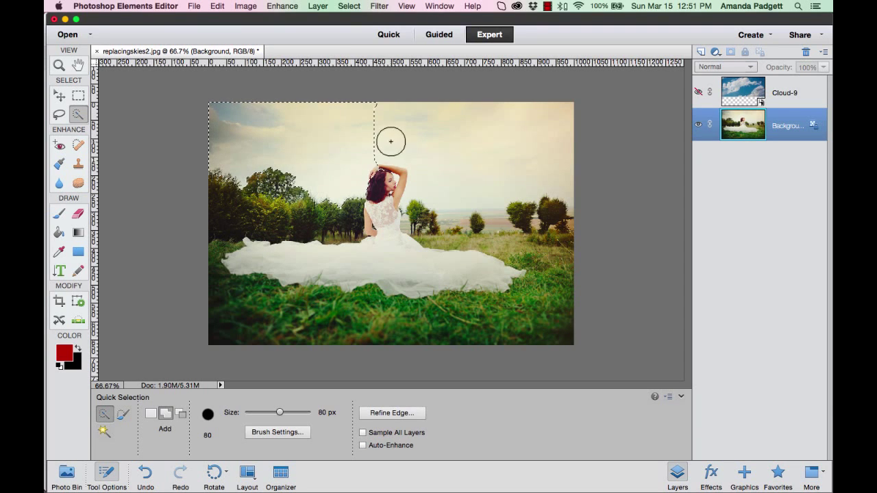
drag(391, 142, 492, 175)
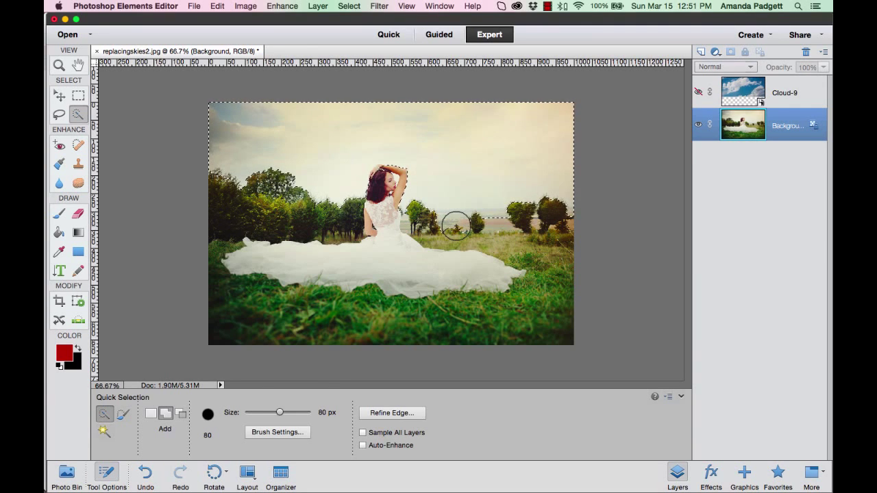
click(181, 413)
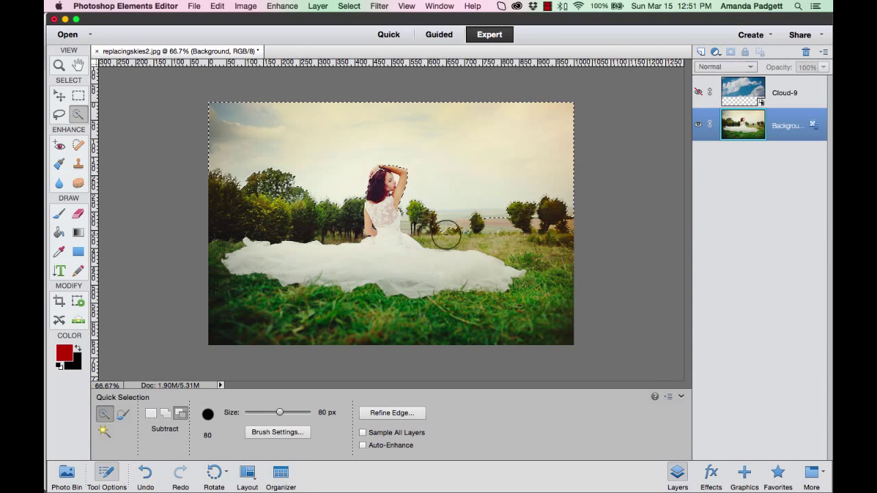
drag(451, 233, 572, 226)
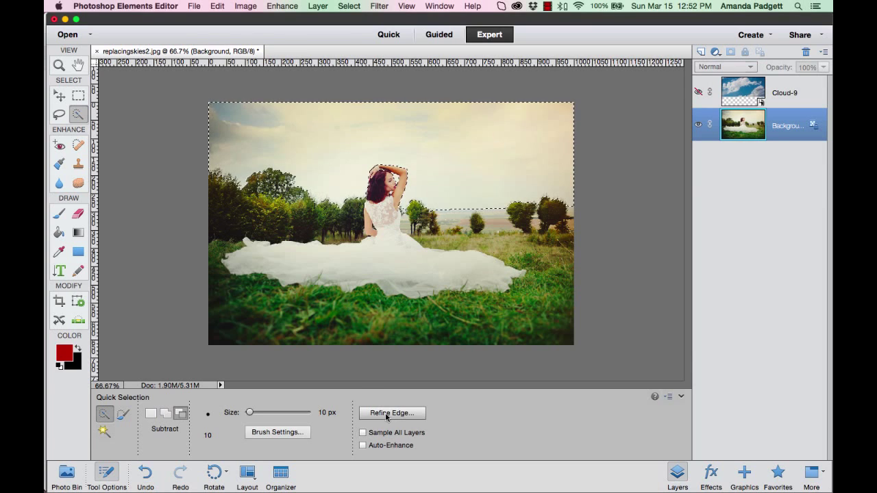
mouse_move(391, 413)
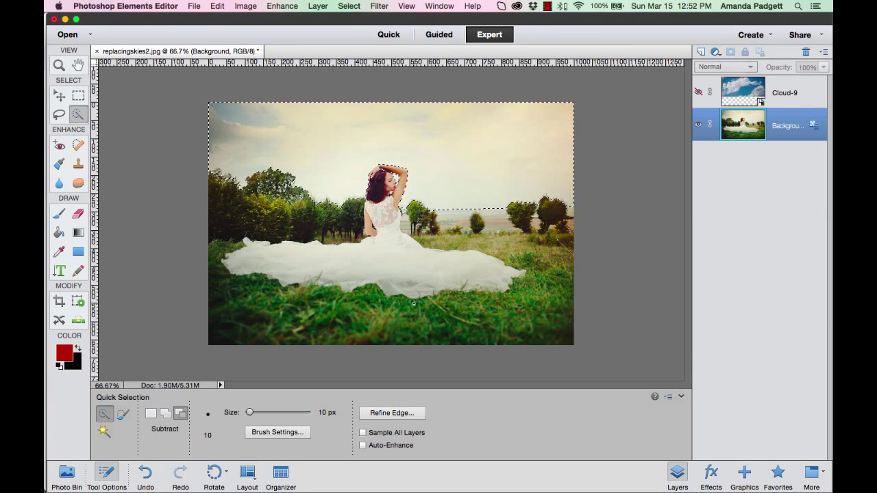
Open Refine Edge, cancel it, and reopen it from the Select menu.
click(391, 413)
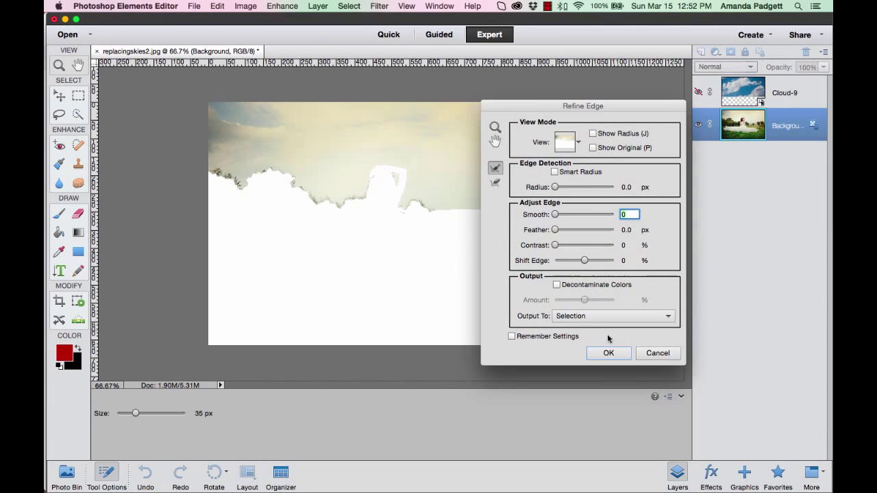
click(608, 353)
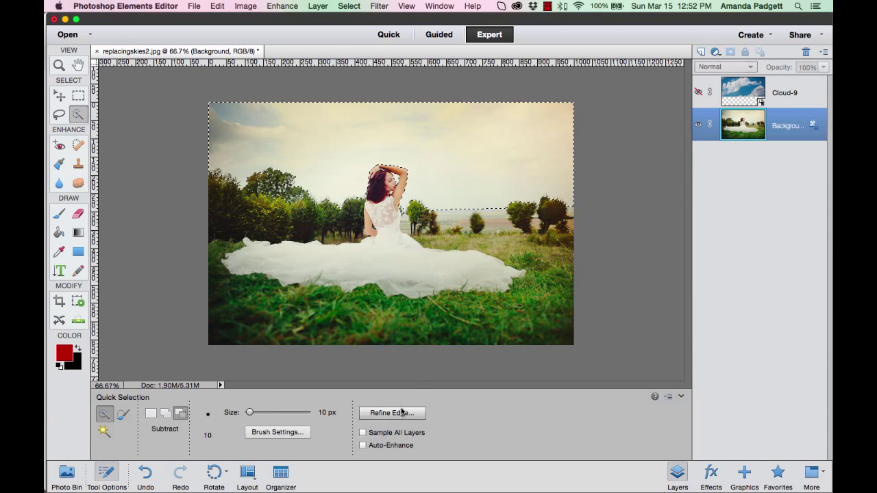
click(348, 6)
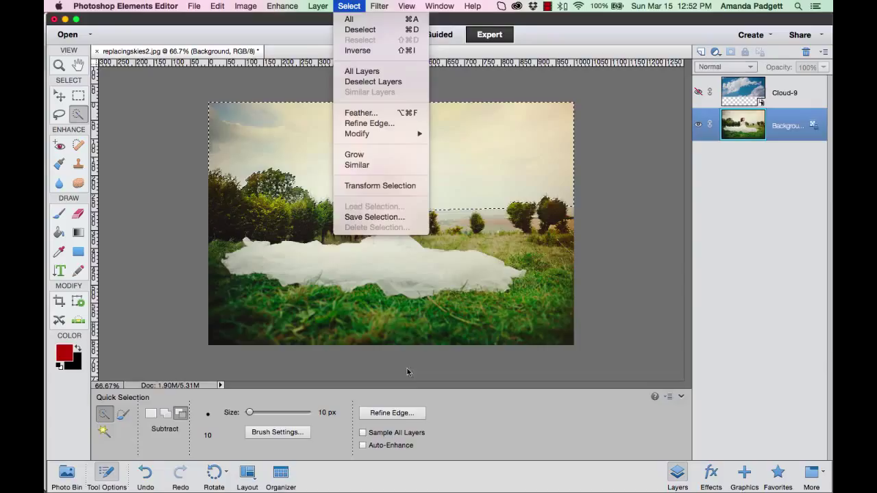
click(368, 123)
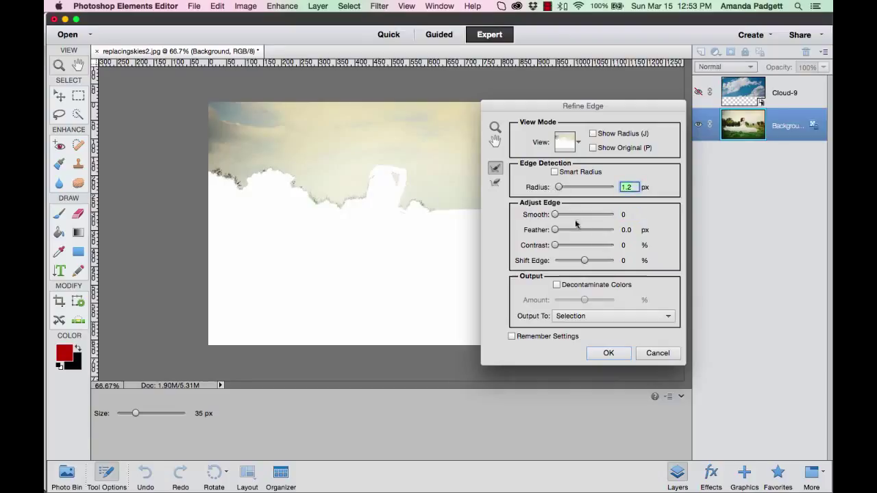
Set the sky selection's Feather to 3.8 px and Shift Edge to +15%.
drag(556, 230, 565, 230)
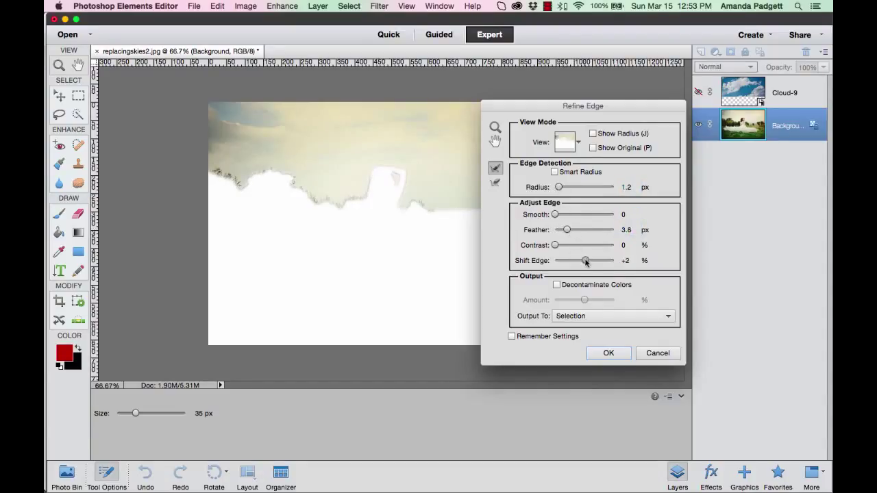
drag(586, 261, 600, 260)
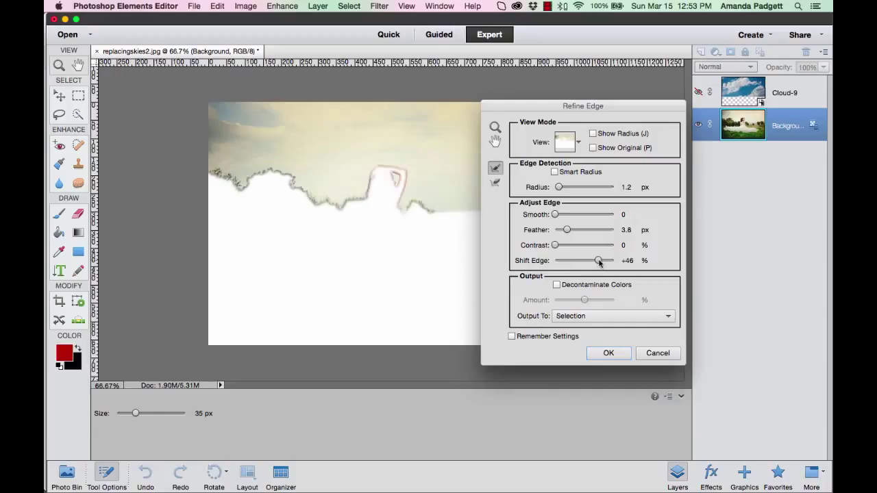
drag(599, 261, 609, 261)
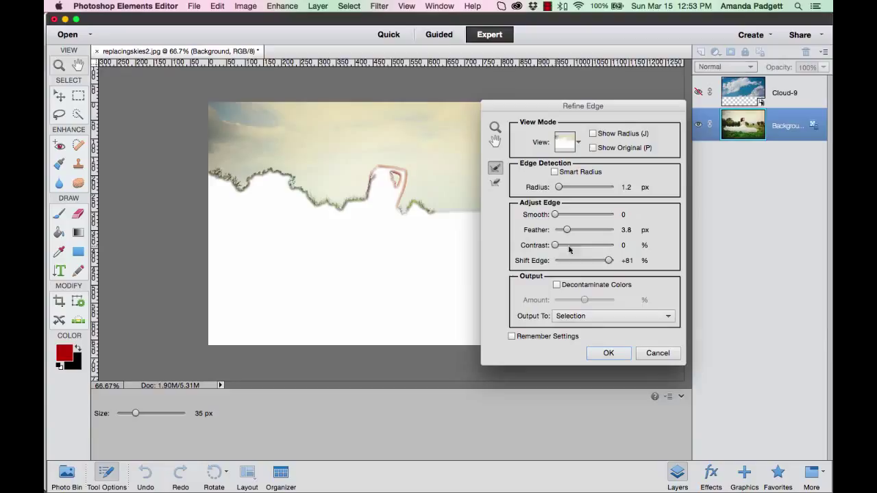
drag(607, 260, 564, 260)
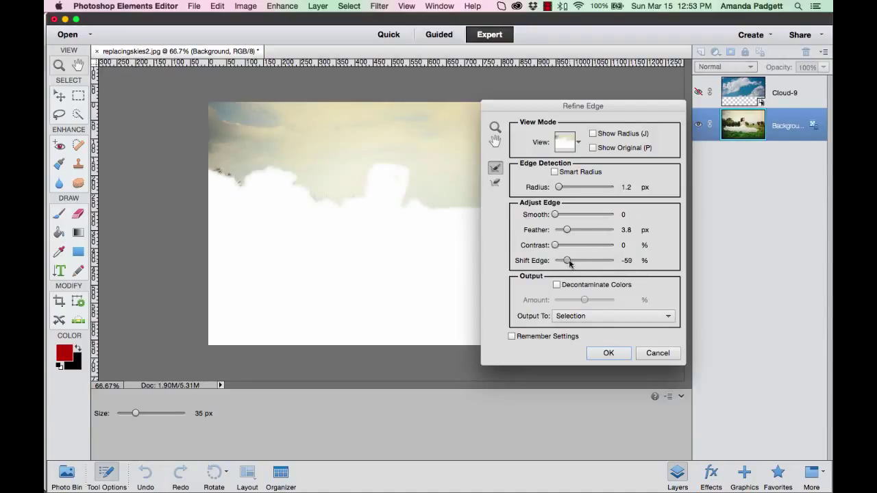
drag(566, 260, 587, 260)
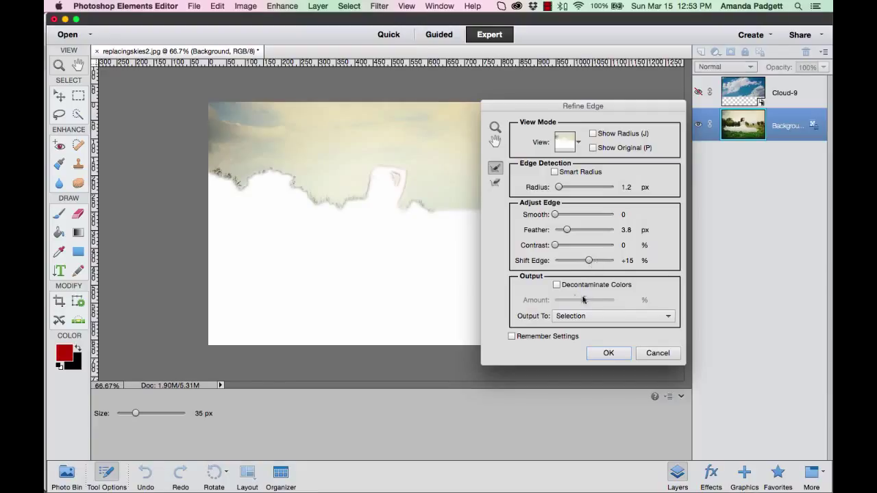
Output the refined selection as a layer mask and apply it.
click(612, 316)
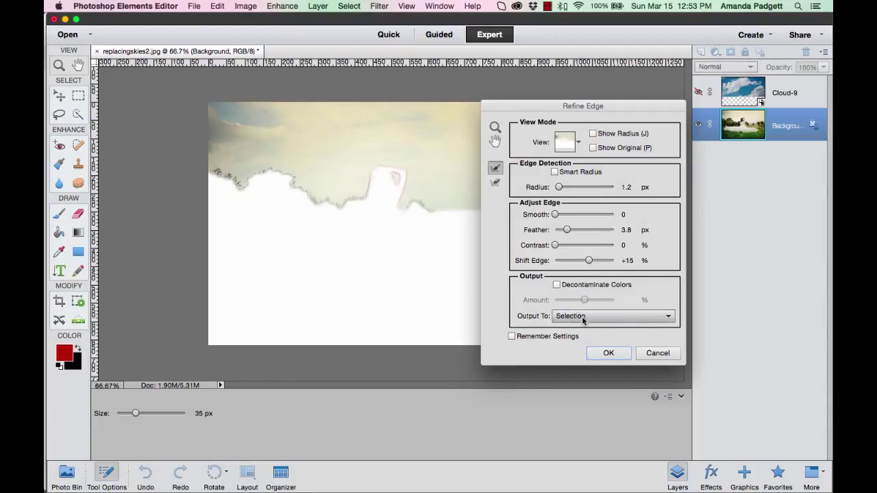
click(610, 316)
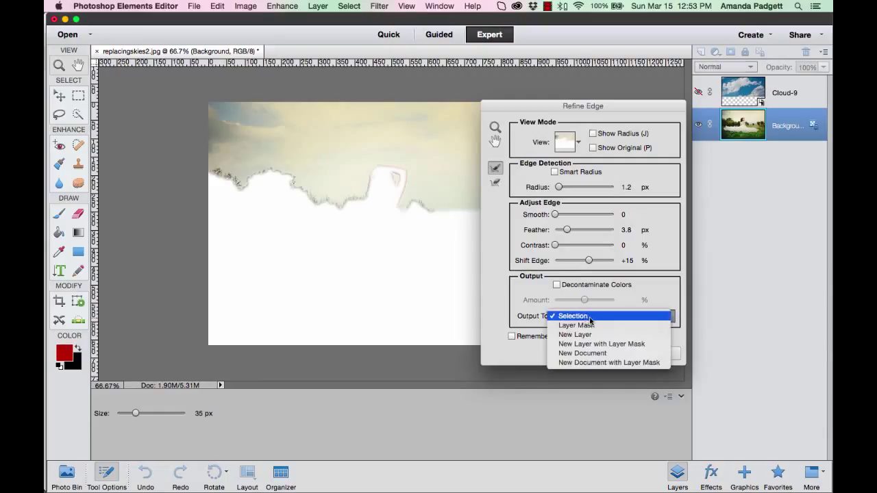
click(576, 325)
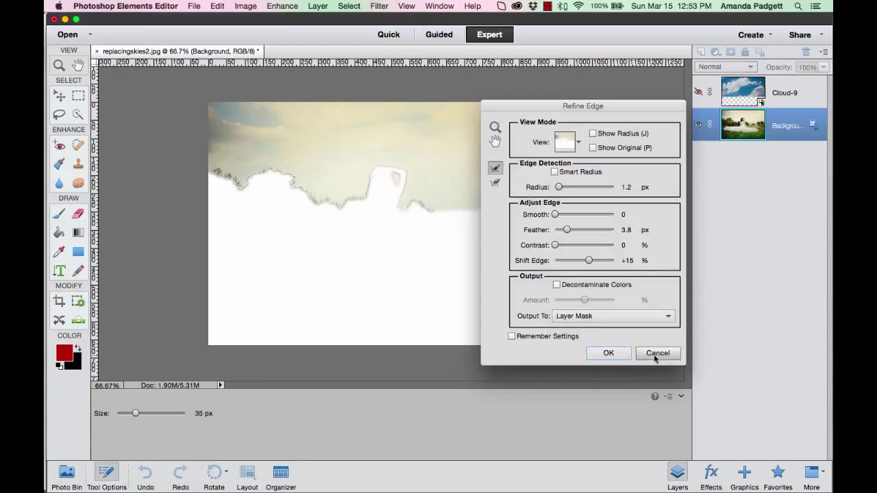
click(608, 353)
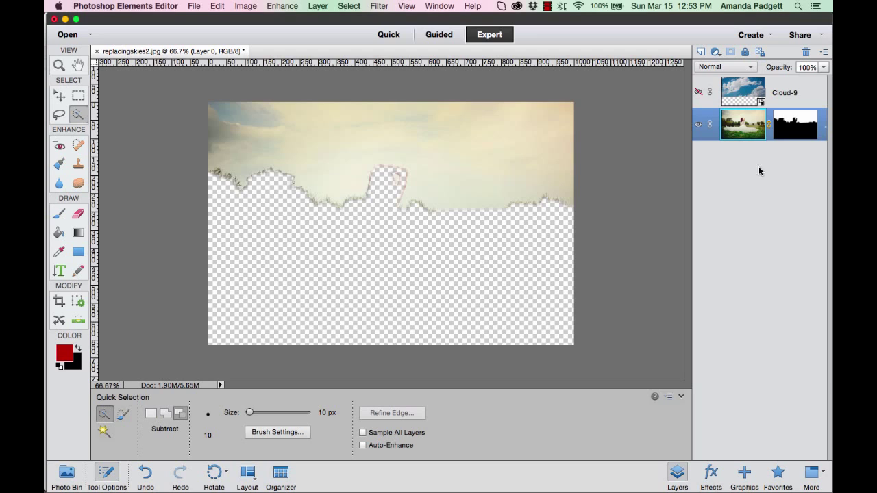
mouse_move(742, 131)
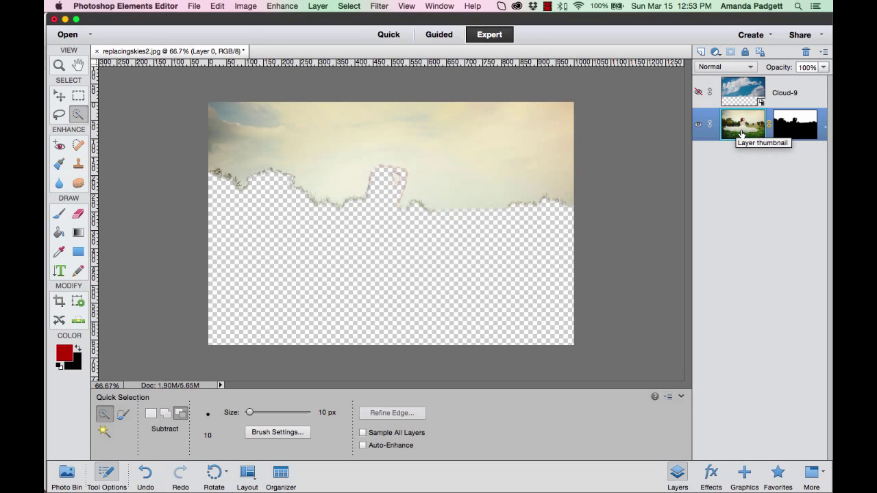
mouse_move(744, 89)
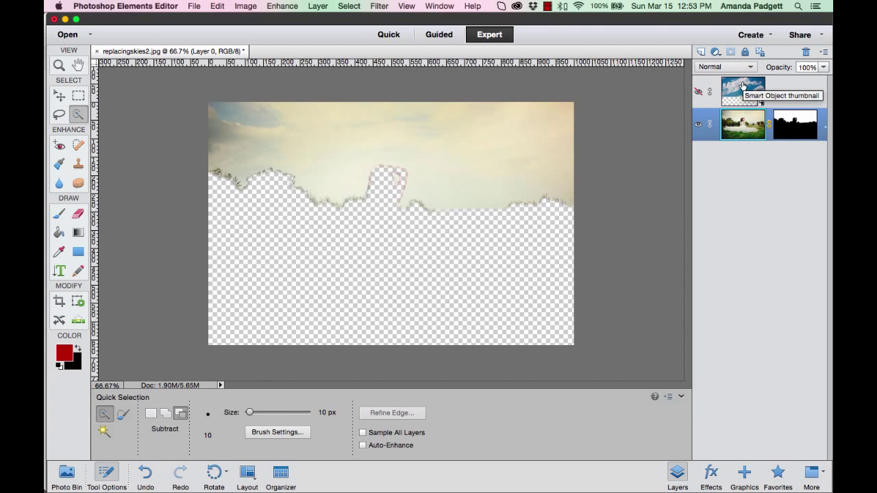
Move the sky mask onto Cloud-9 and toggle the layer's visibility to compare the clouds.
click(795, 129)
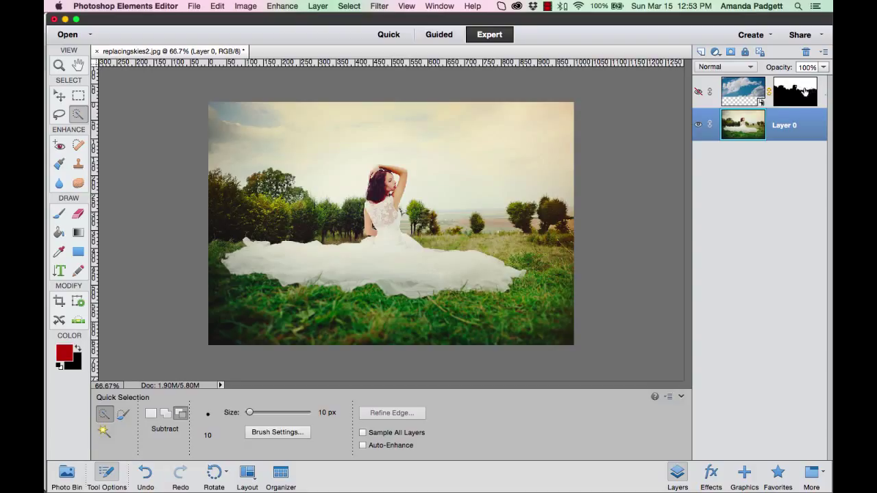
mouse_move(795, 91)
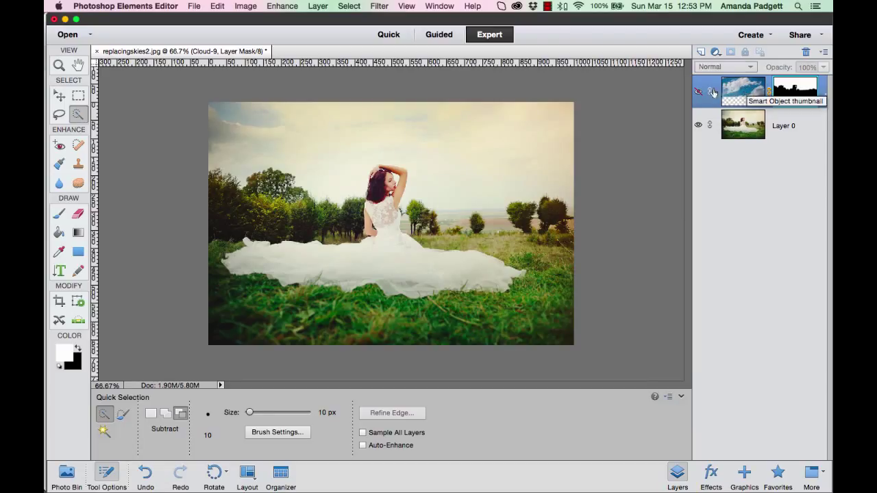
click(698, 92)
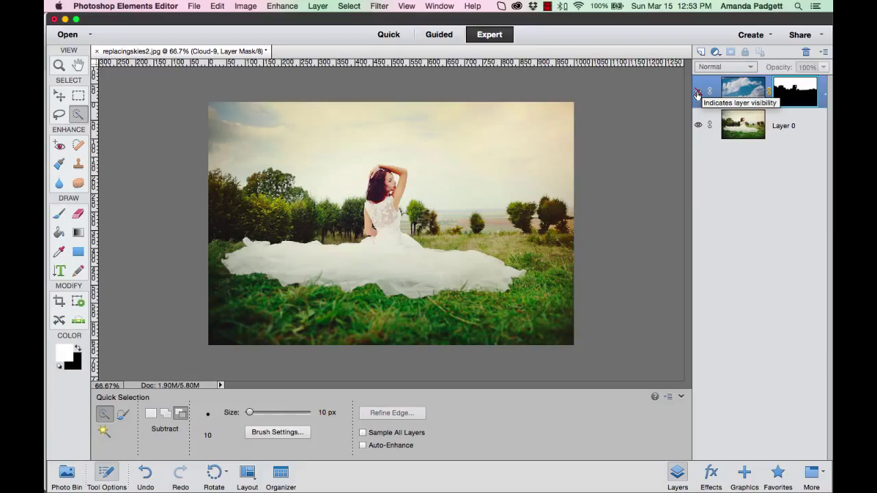
click(698, 93)
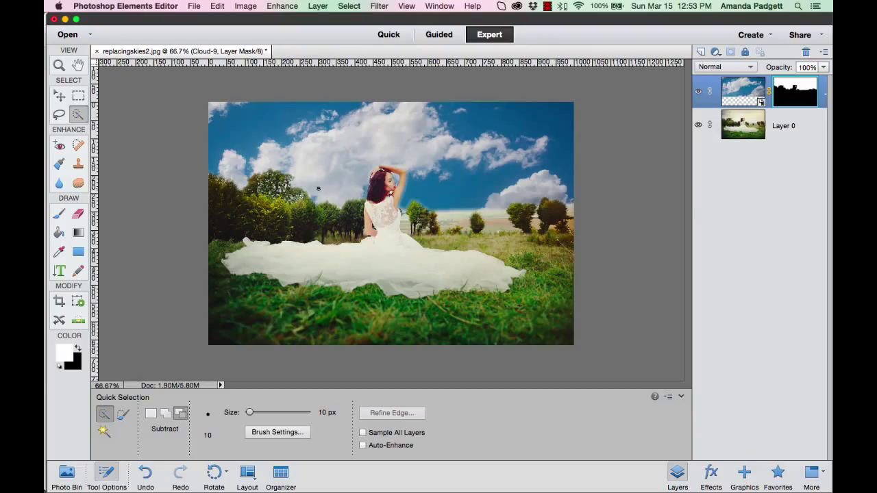
click(699, 91)
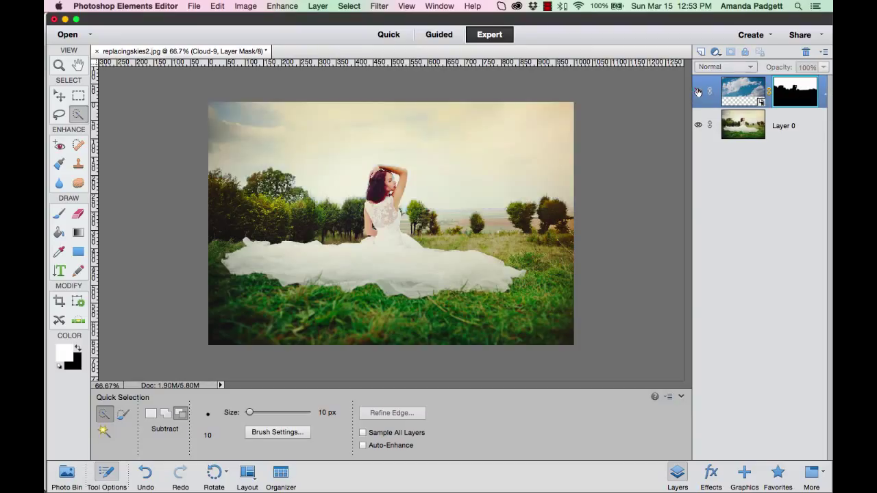
click(698, 91)
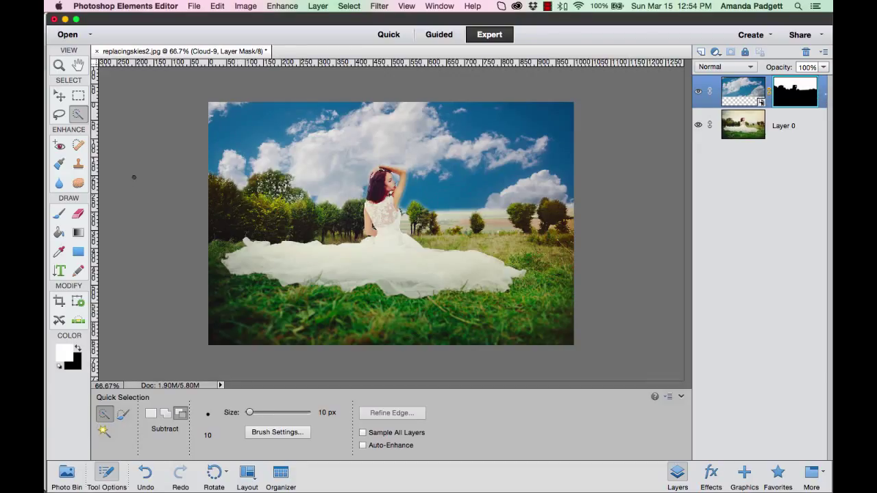
click(78, 233)
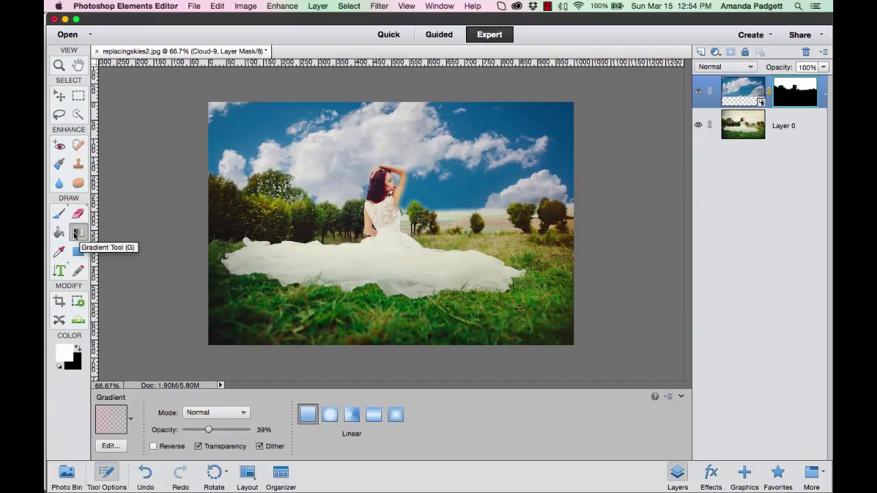
Draw a reversed, fade-to-transparent linear gradient on the Cloud-9 mask toward the horizon.
click(110, 418)
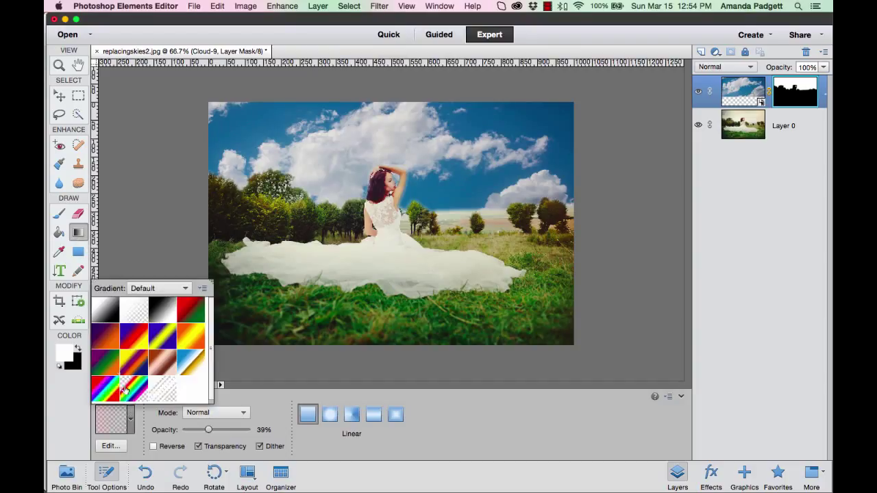
click(182, 267)
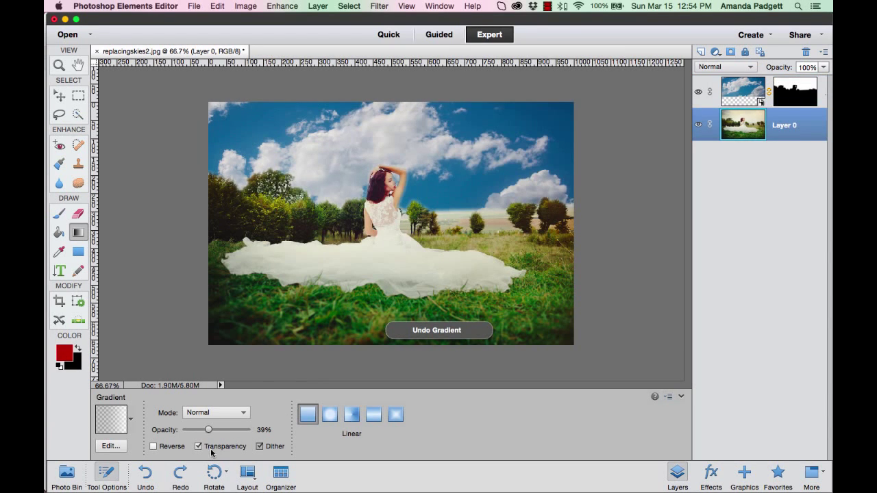
click(153, 446)
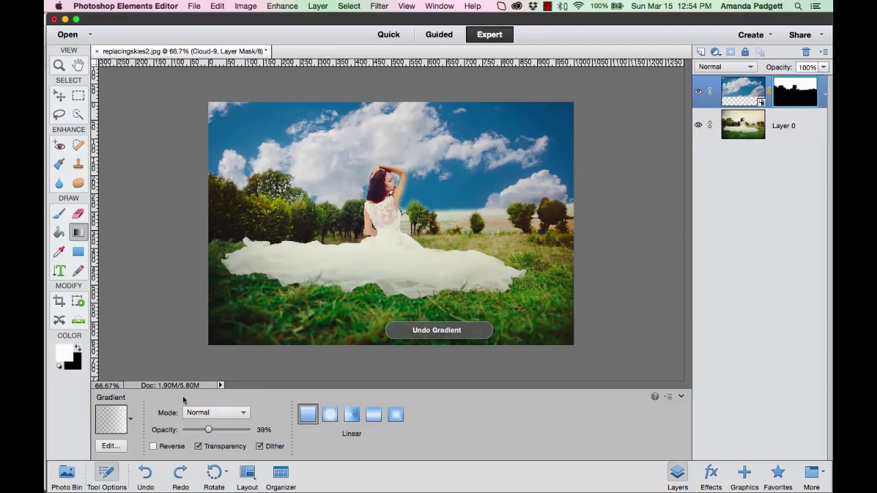
click(154, 446)
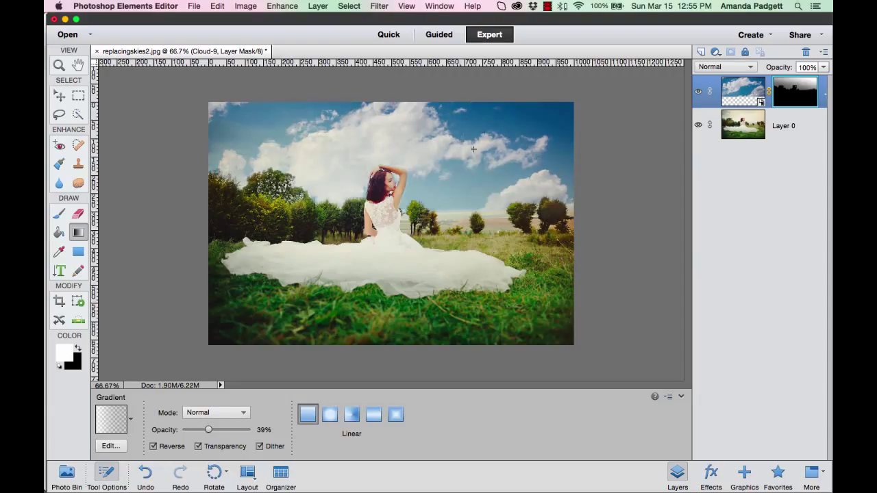
drag(473, 218, 496, 105)
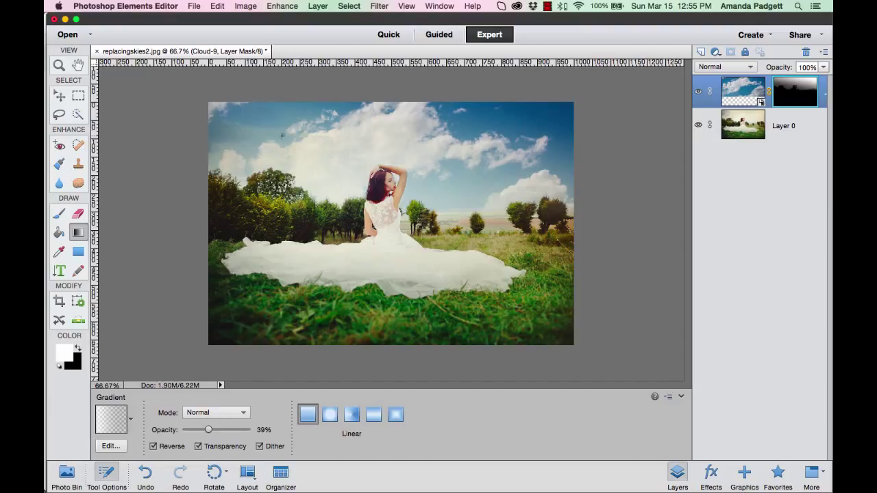
Brush white at 100 px, 45% opacity along the top of the Cloud-9 mask.
click(698, 95)
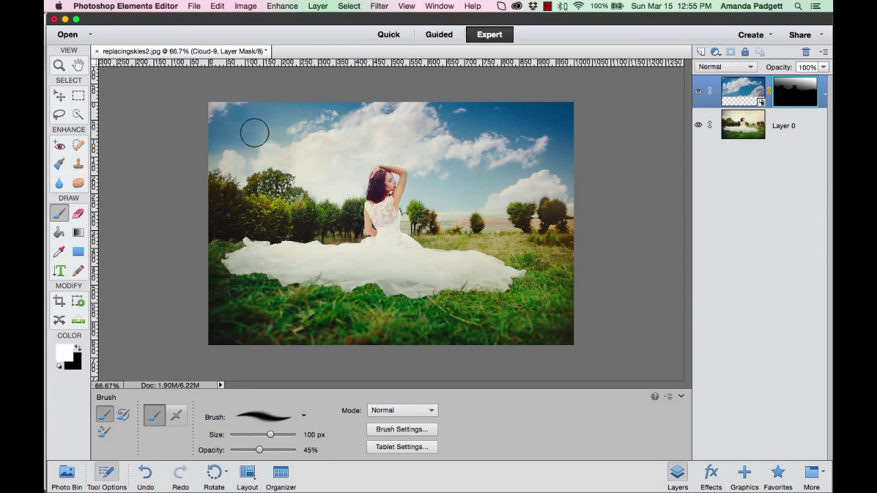
drag(255, 132, 197, 145)
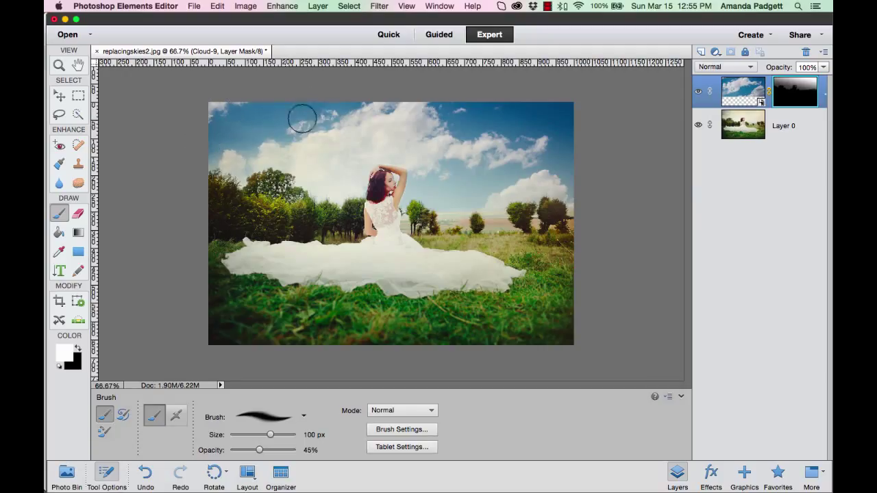
drag(301, 118, 482, 130)
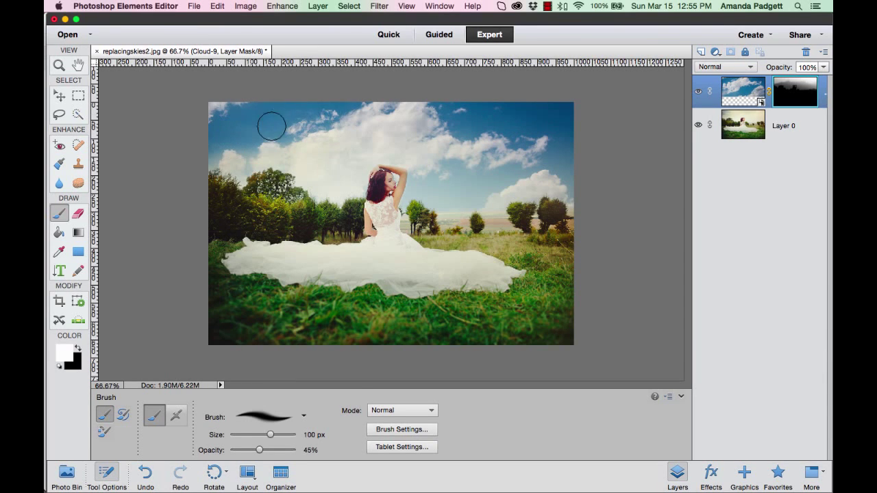
drag(270, 126, 575, 149)
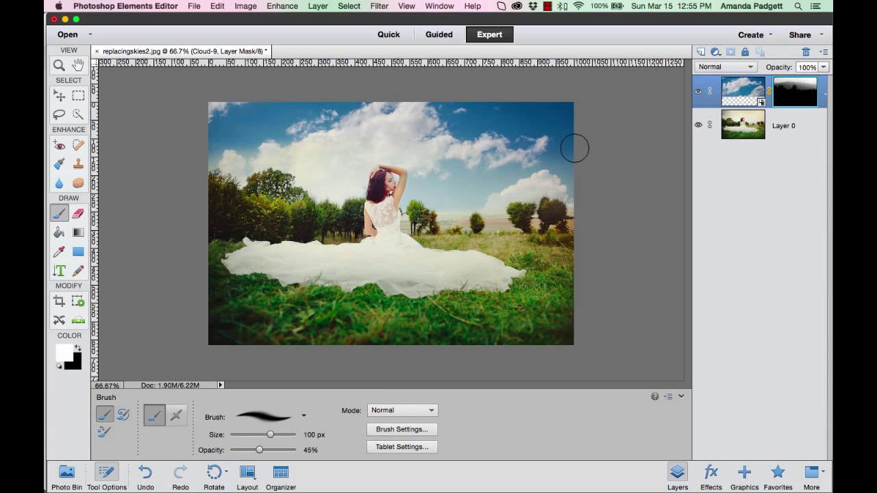
mouse_move(170, 100)
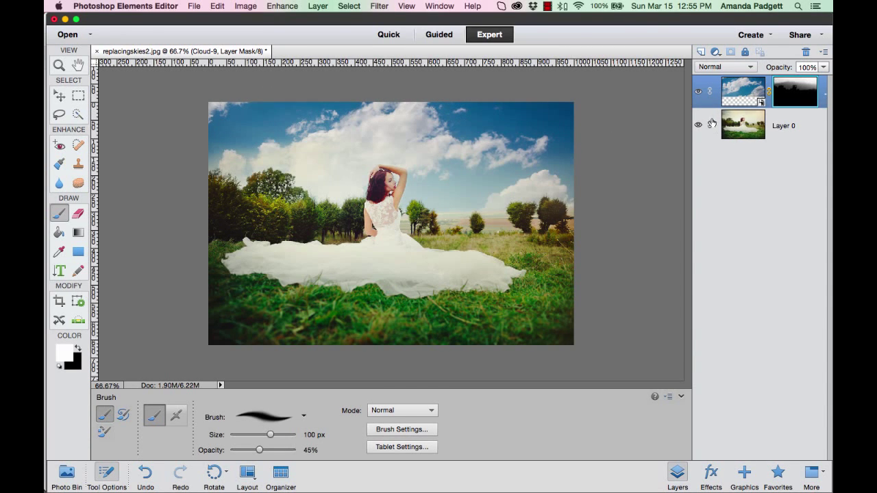
click(698, 89)
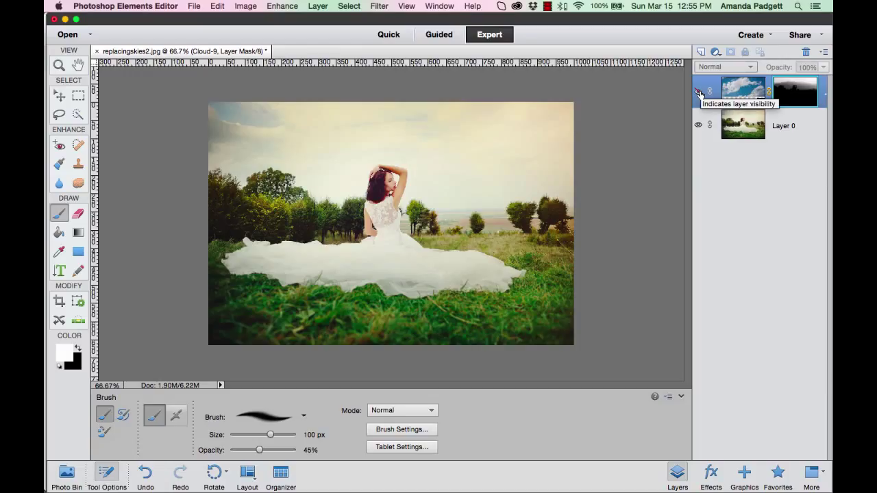
click(698, 94)
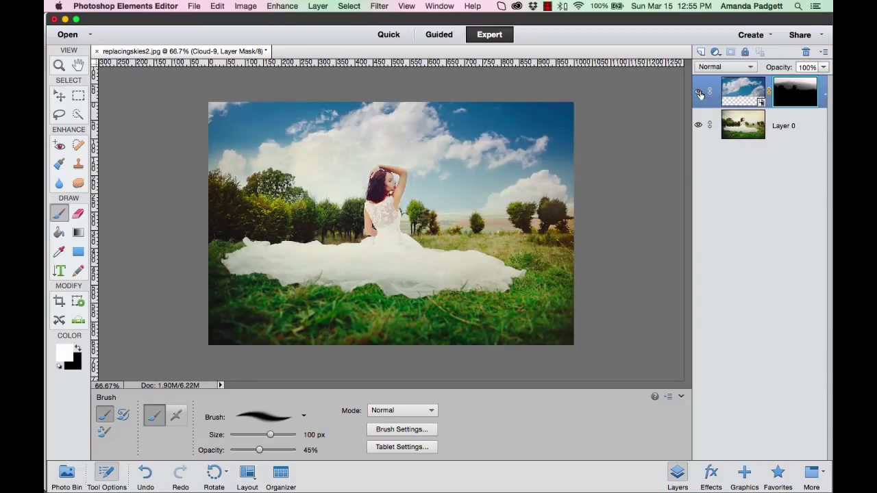
click(698, 93)
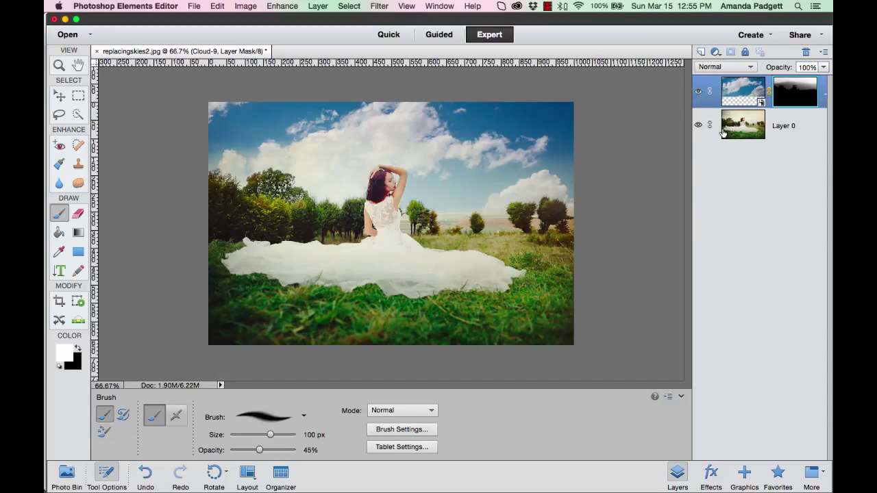
mouse_move(744, 124)
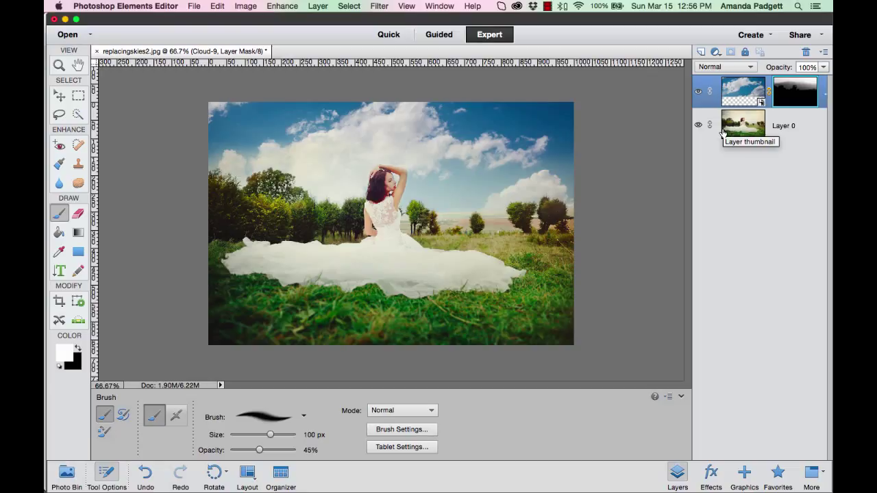
mouse_move(743, 125)
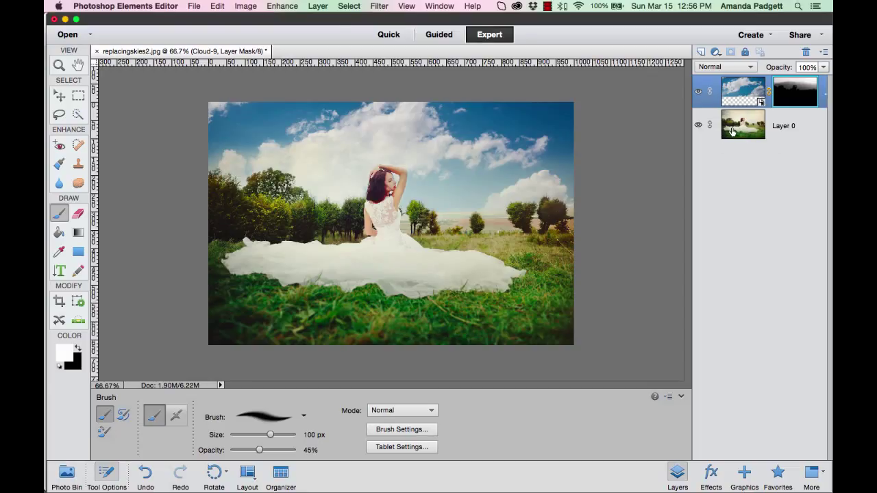
Flatten the bride and Cloud-9 sky layers via Layer > Flatten Image, then begin Save As.
click(317, 6)
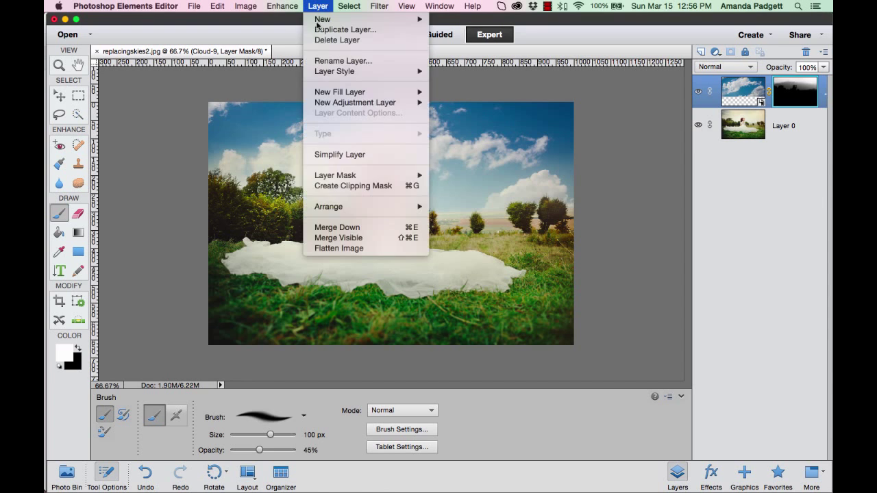
click(338, 248)
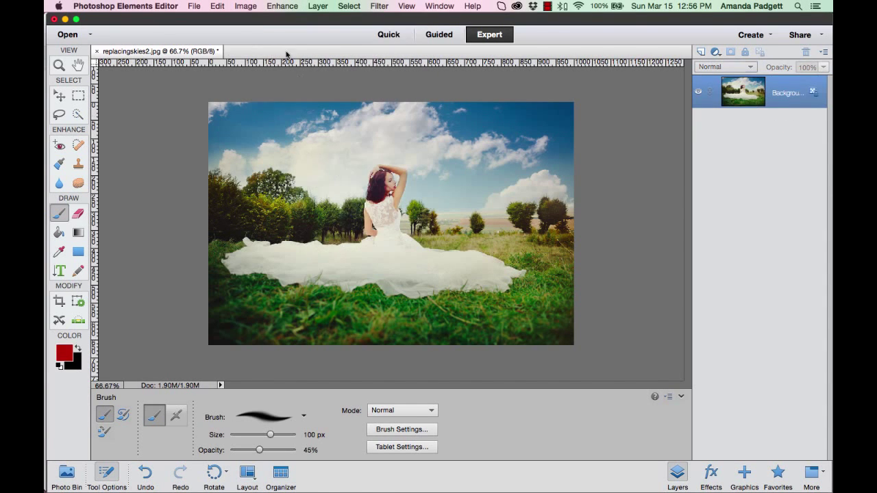
click(194, 6)
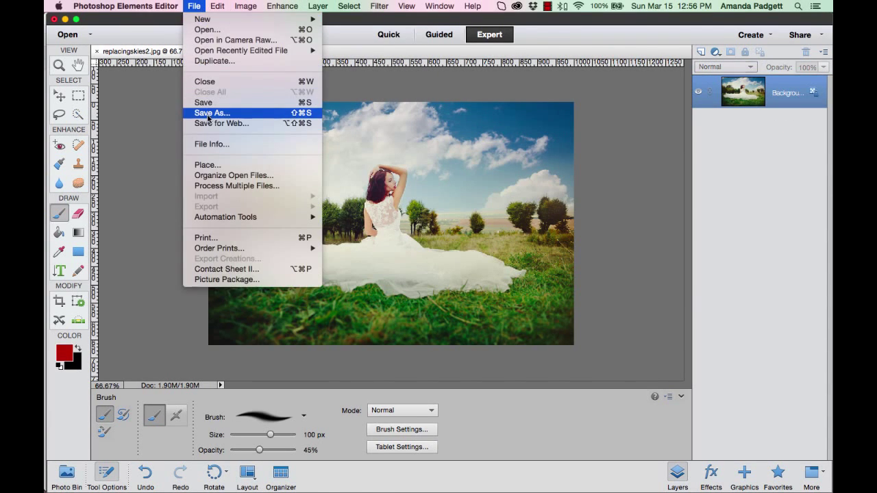
click(211, 113)
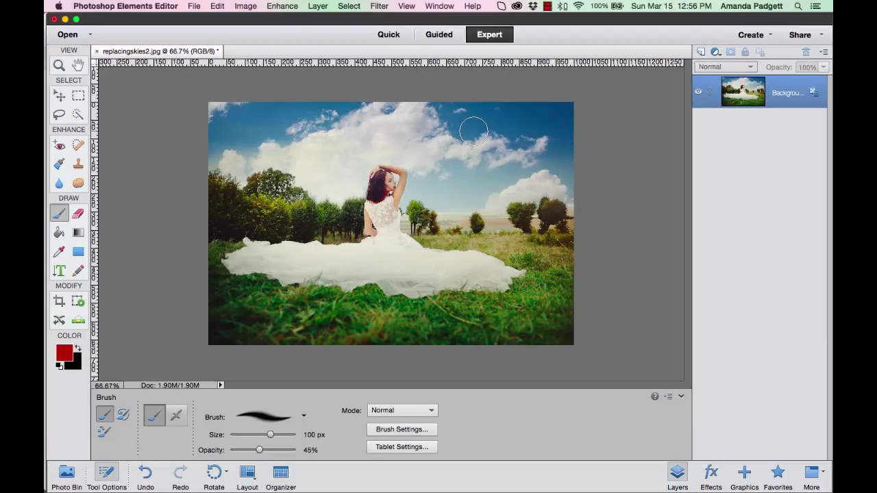
mouse_move(506, 144)
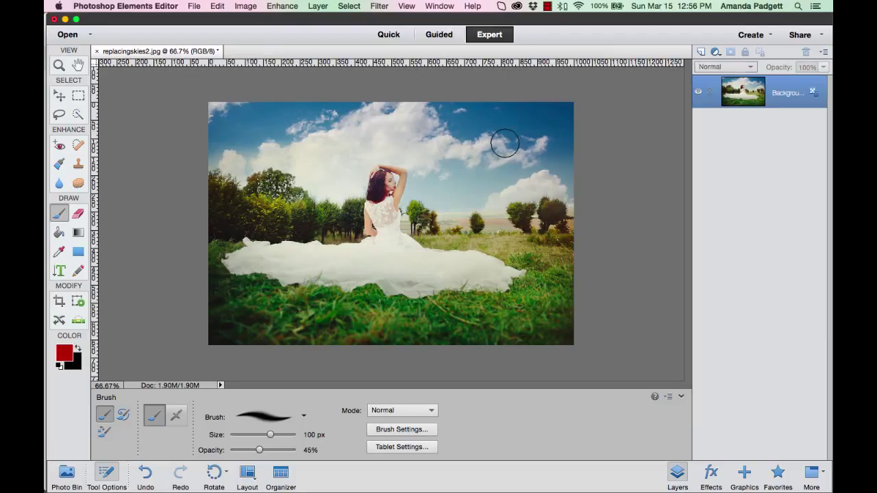
mouse_move(585, 132)
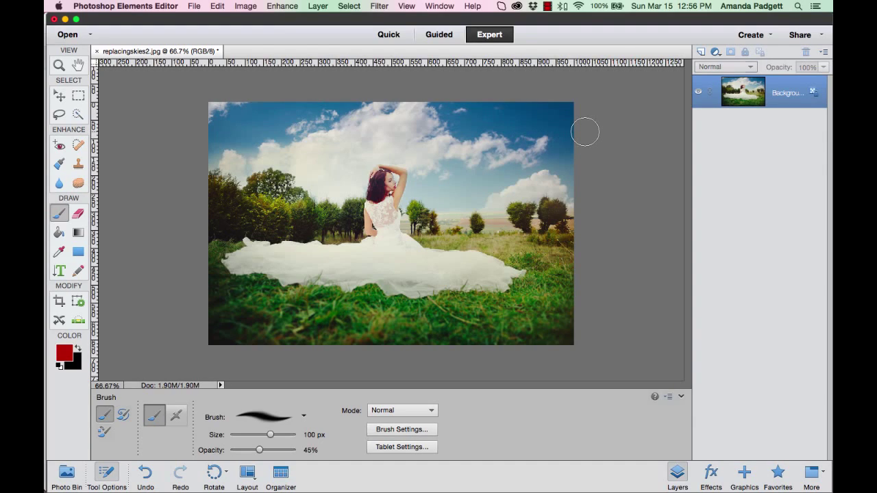